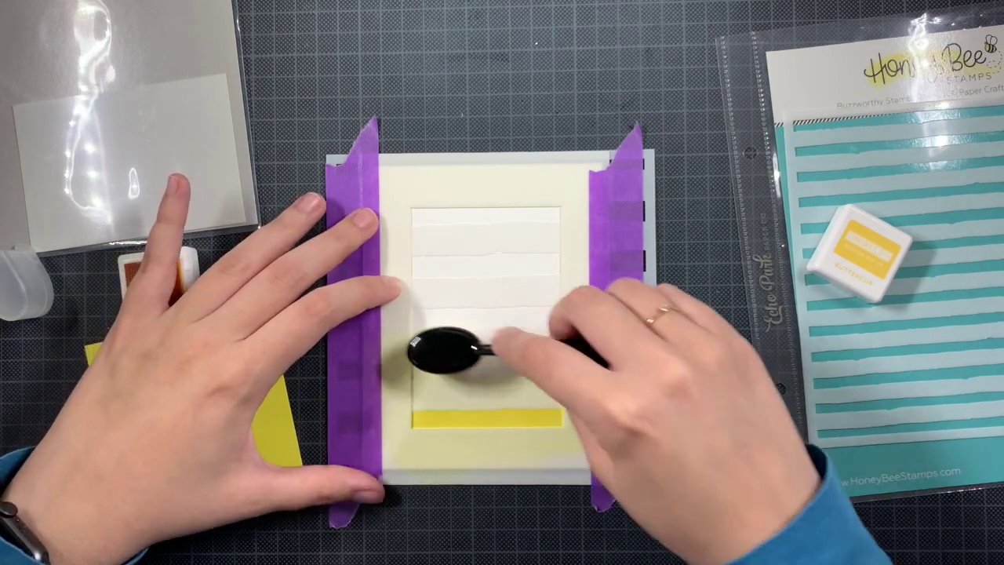
pyautogui.moveTo(455, 353); pyautogui.dragTo(549, 330)
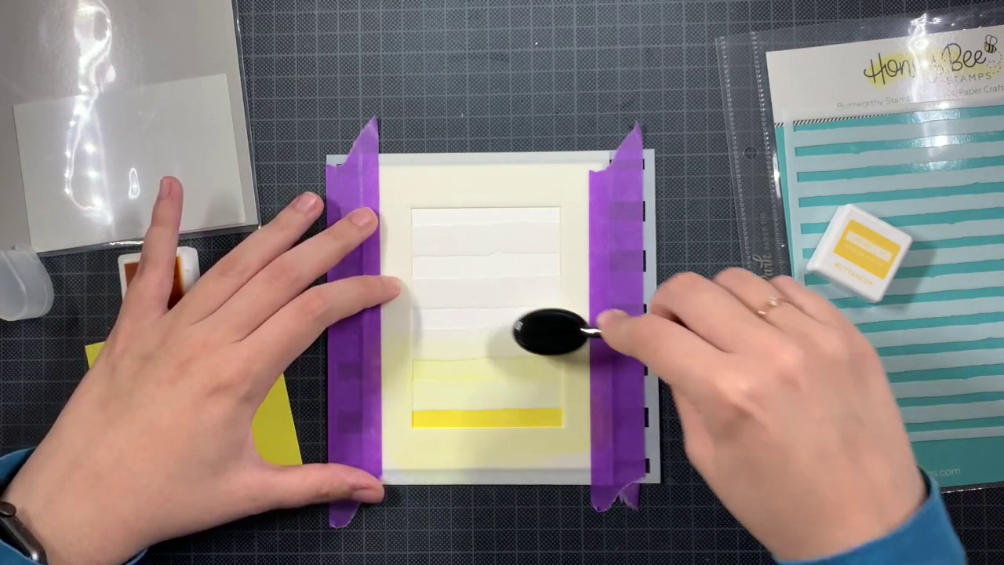